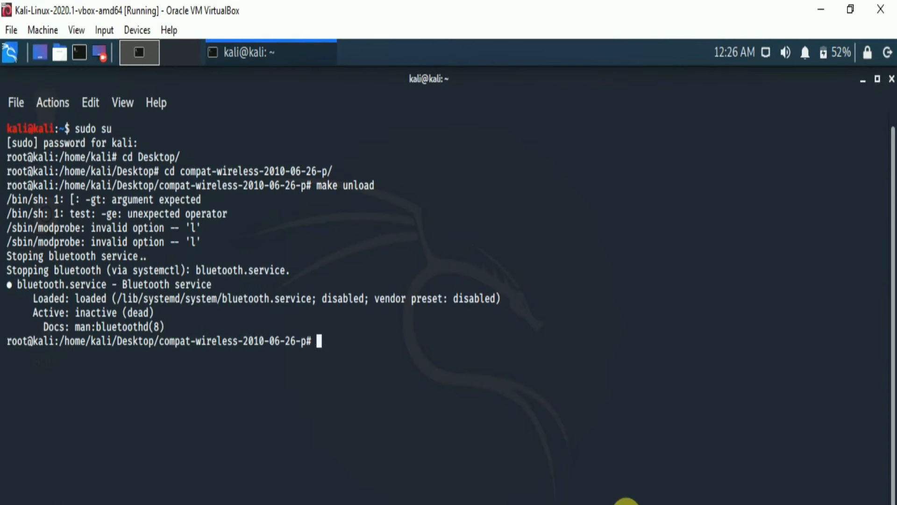
Step: Run make load in the compat-wireless-2010-06-26-p folder to load the wireless drivers
type("make load")
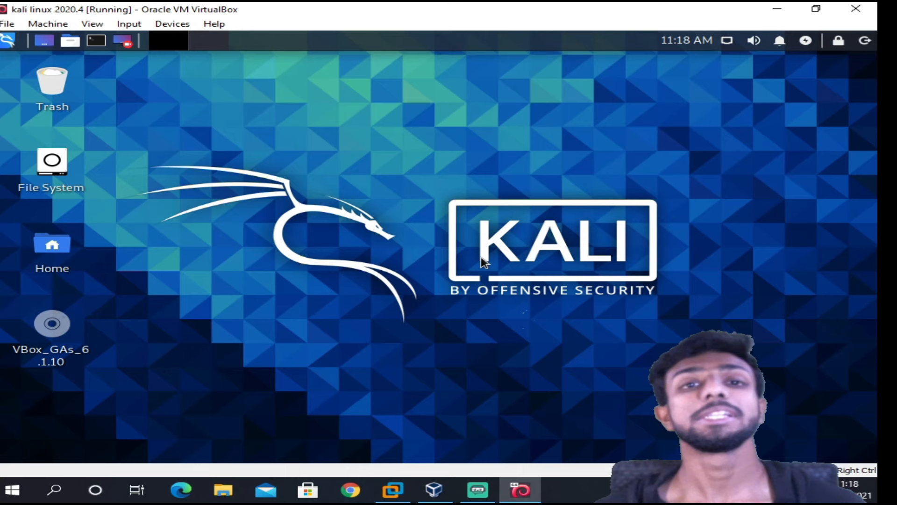
mouse_move(552, 255)
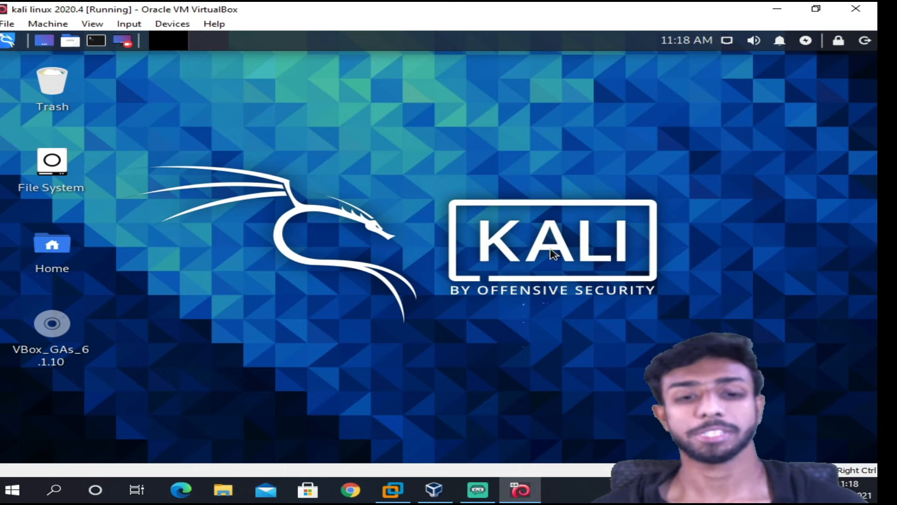
Step: Show the guest's network connections from the top-panel icon, listing only Wired connection 1
left_click(434, 490)
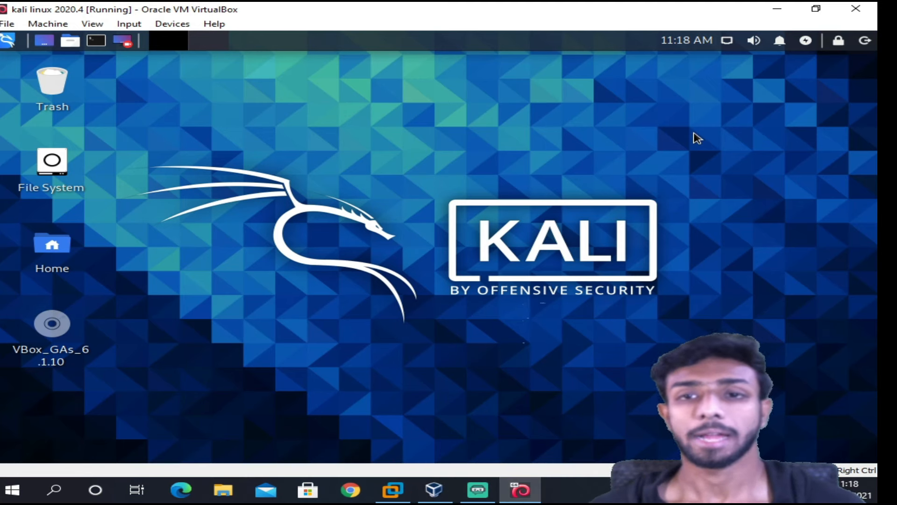
left_click(728, 40)
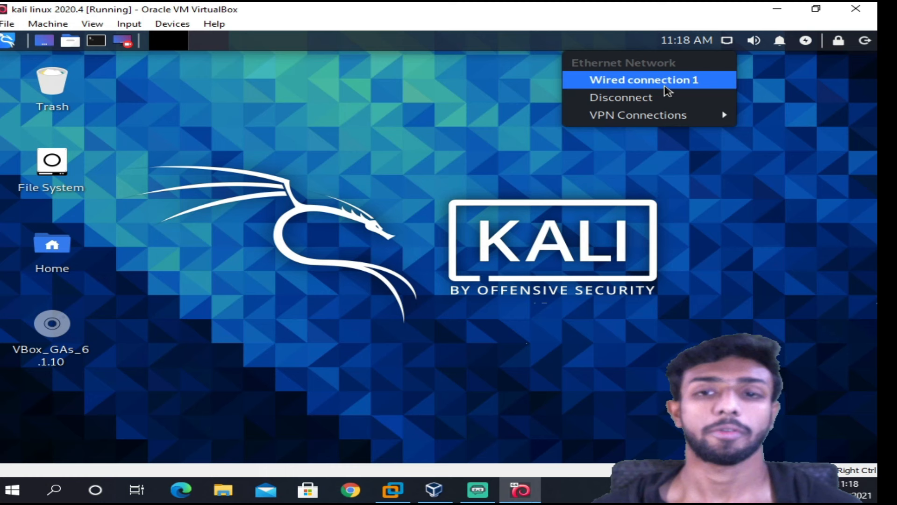
mouse_move(478, 94)
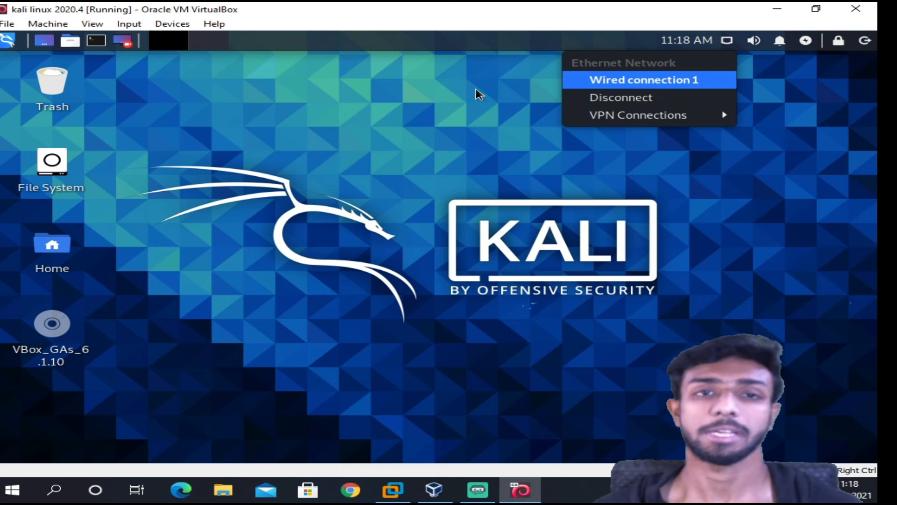
mouse_move(727, 48)
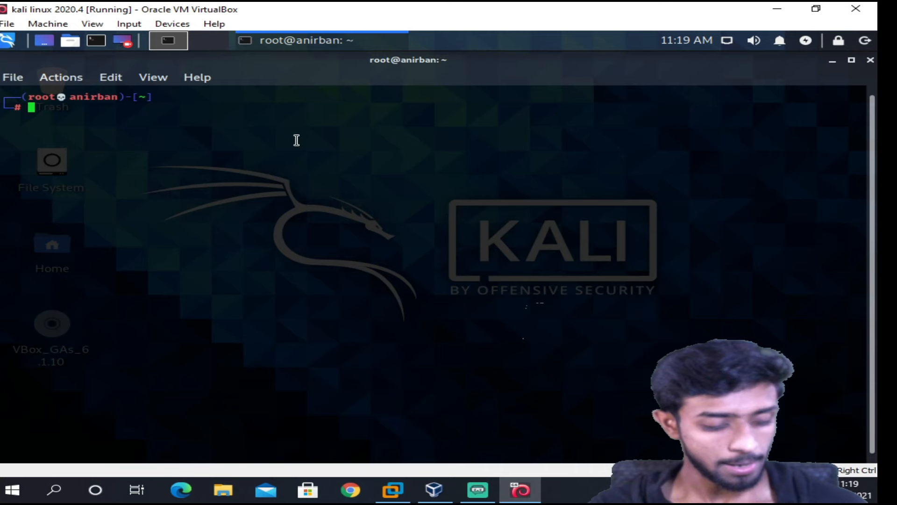
Step: Run ifconfig and iwconfig, showing only eth0 and lo with no wireless extensions
type("ifconfig")
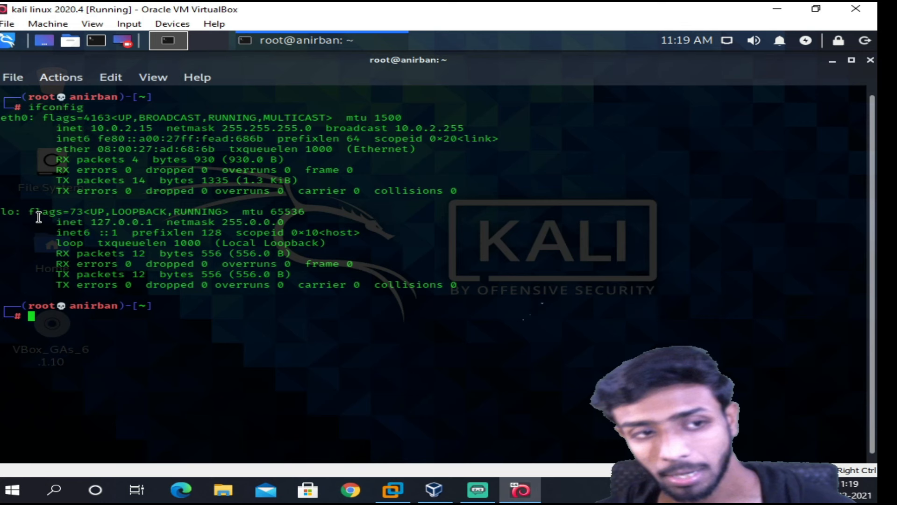
mouse_move(159, 177)
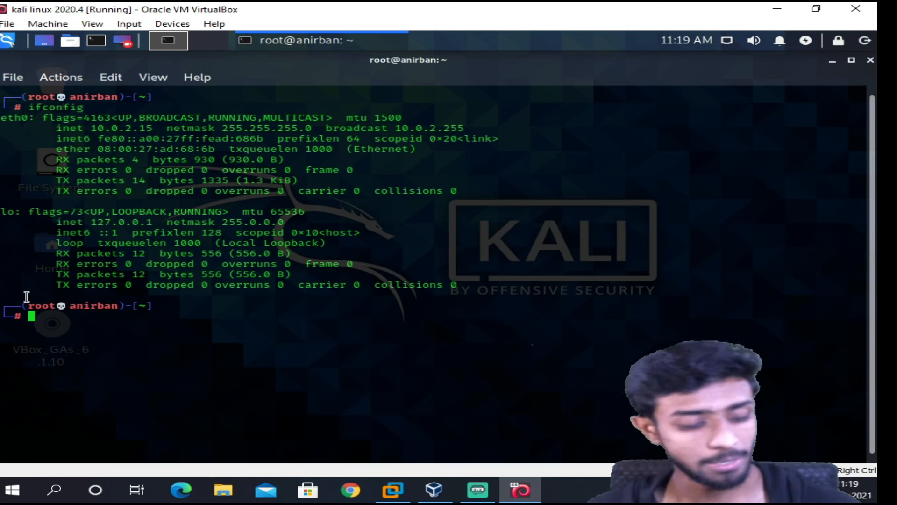
type("iwconfig")
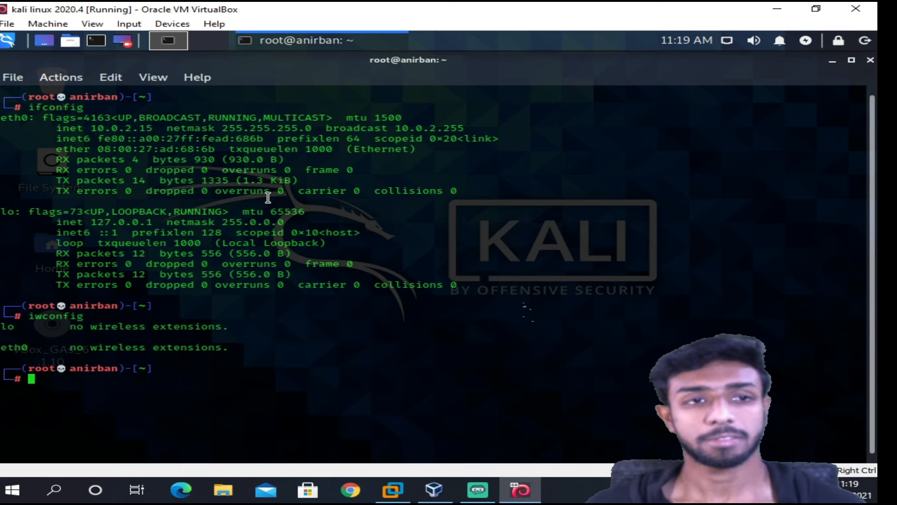
Step: Attach the MediaTek 802.11 n WLAN USB adapter to the VM from Devices > USB
left_click(129, 24)
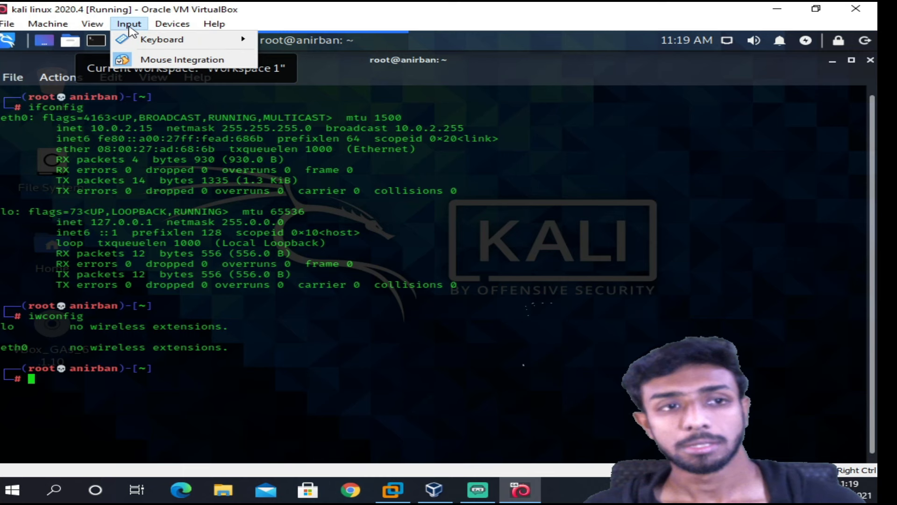
left_click(172, 23)
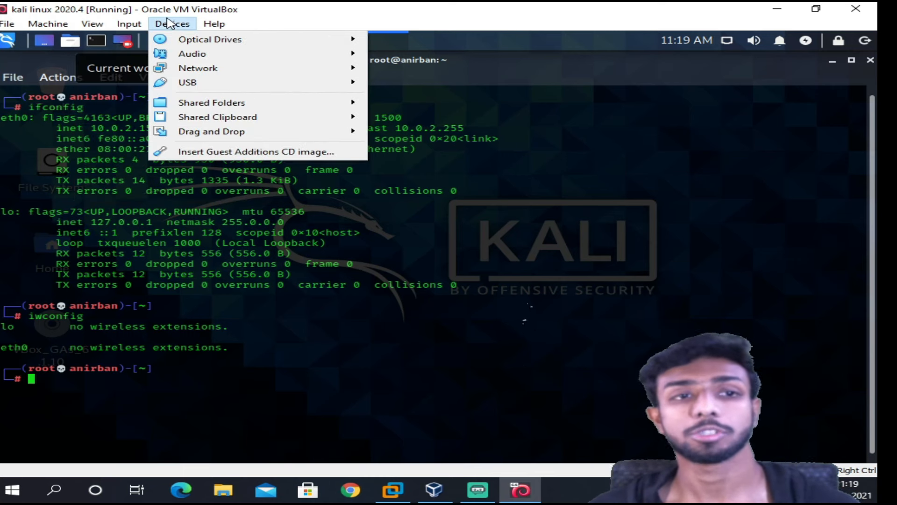
mouse_move(187, 83)
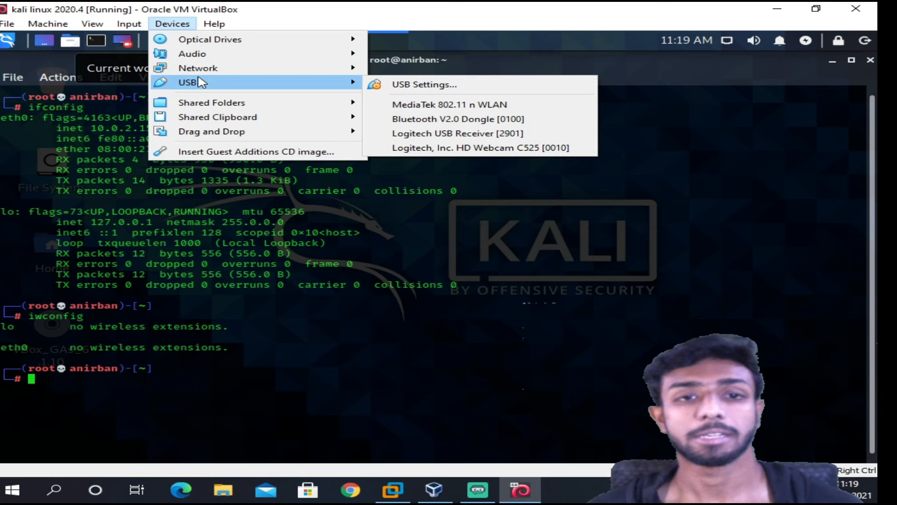
mouse_move(450, 104)
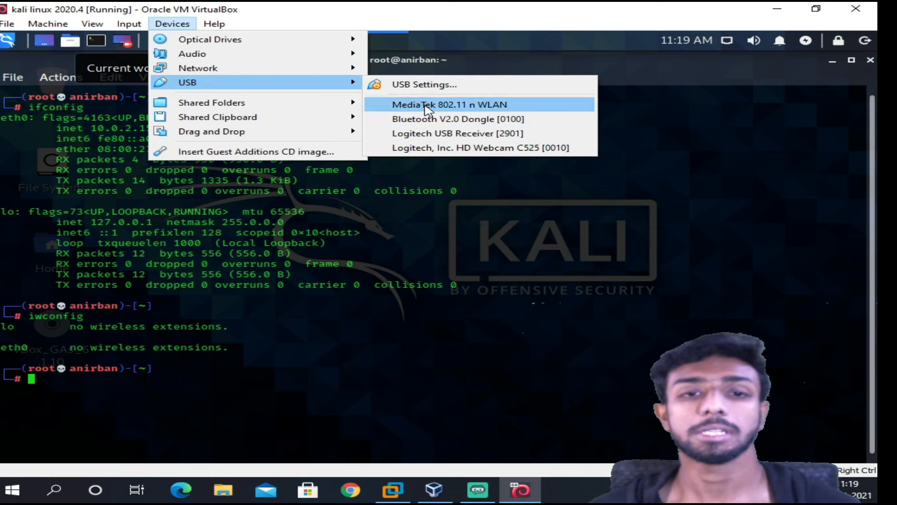
mouse_move(458, 119)
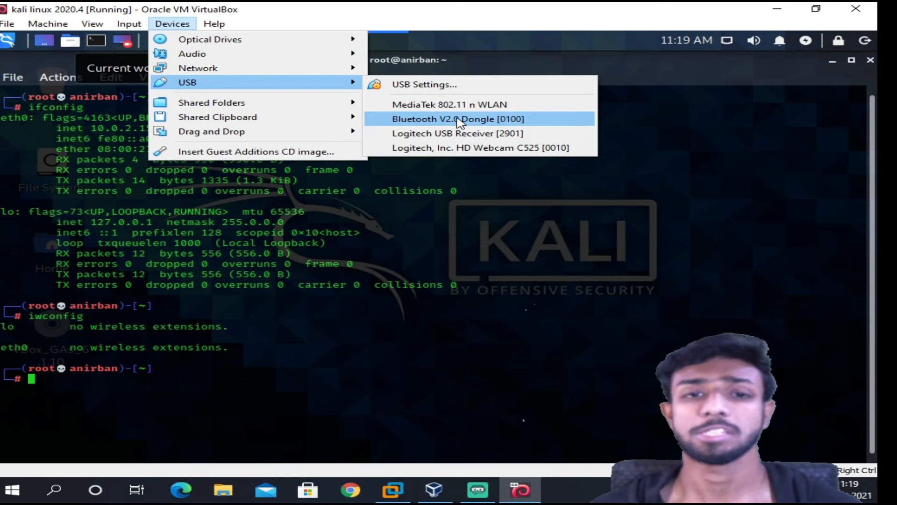
mouse_move(469, 104)
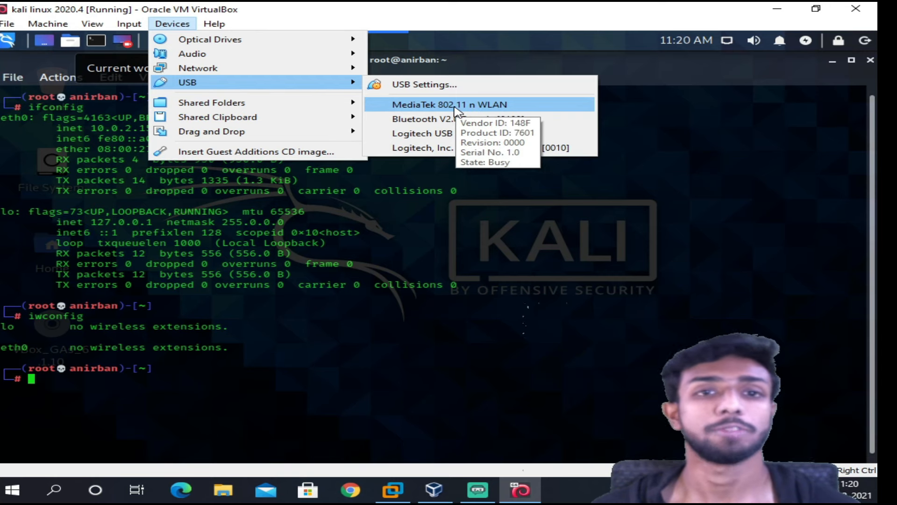
mouse_move(486, 113)
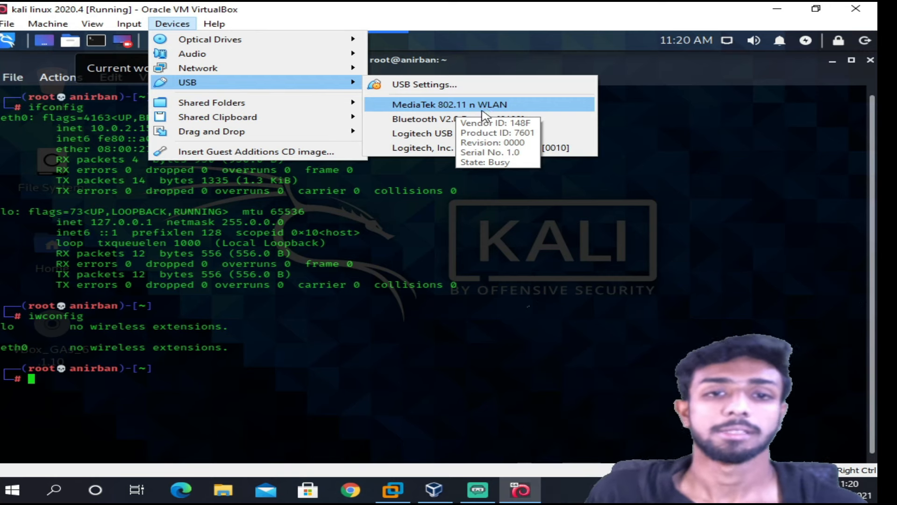
mouse_move(211, 39)
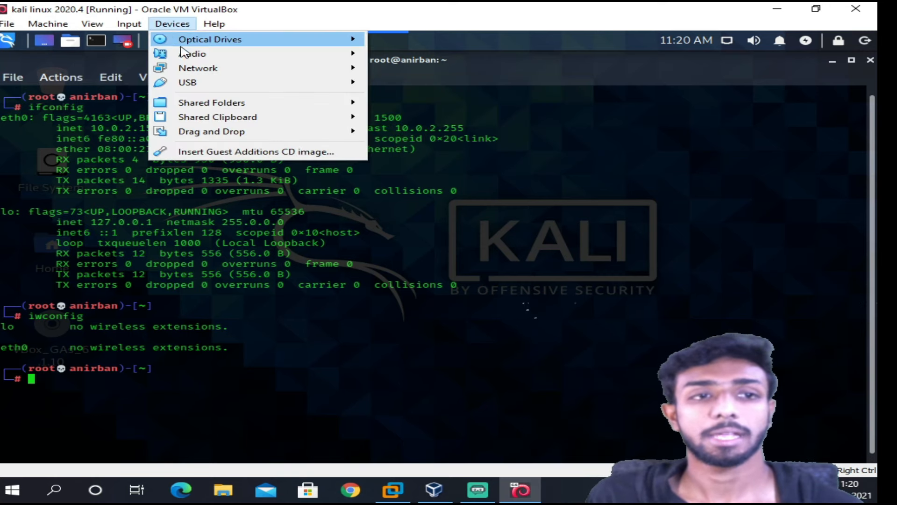
mouse_move(187, 82)
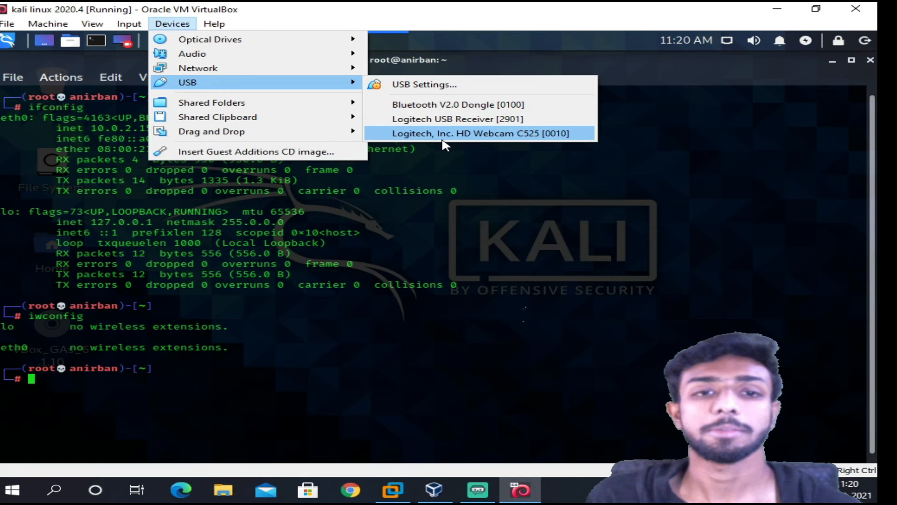
mouse_move(458, 104)
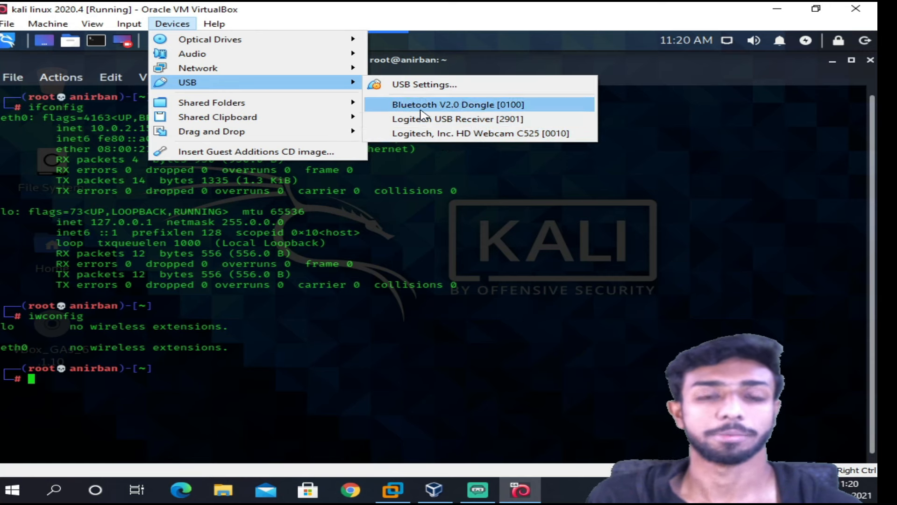
mouse_move(479, 132)
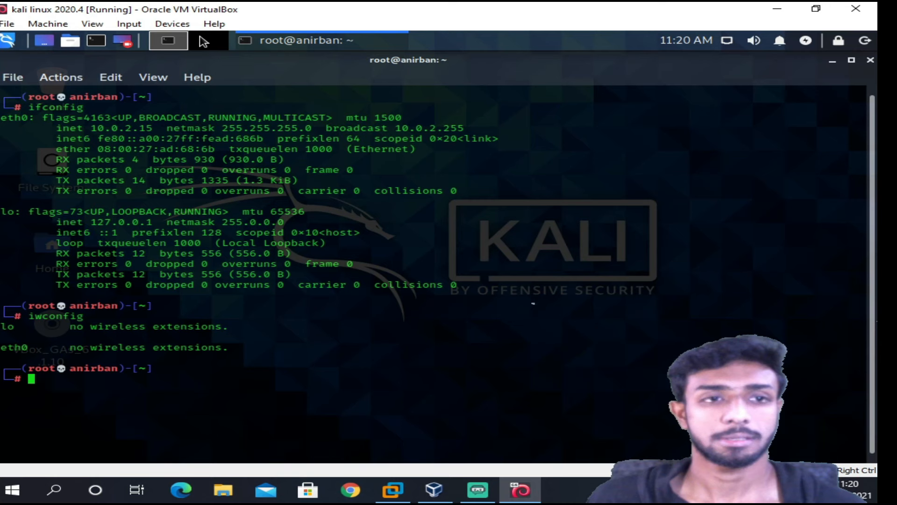
left_click(172, 23)
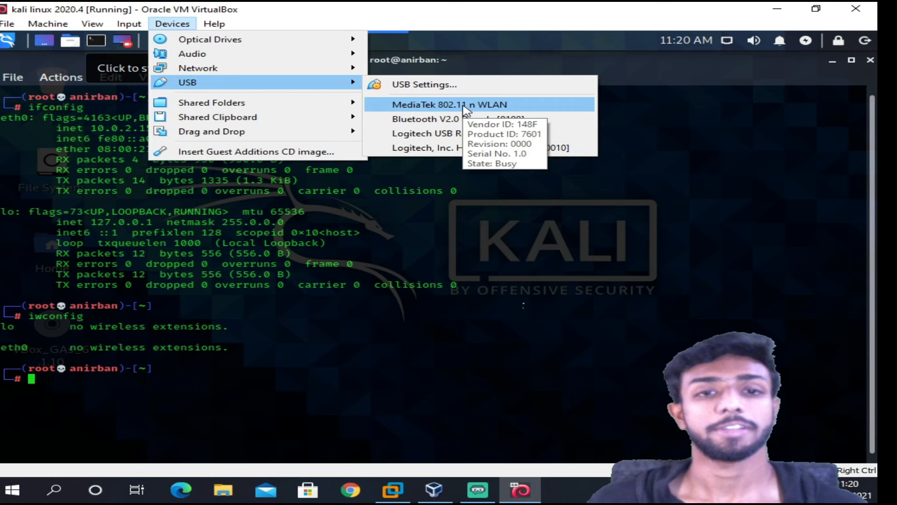
left_click(450, 104)
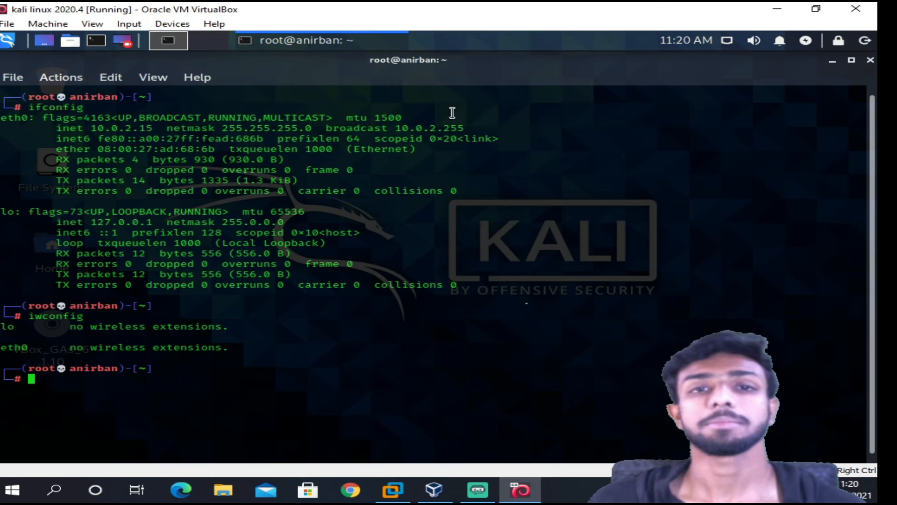
mouse_move(737, 222)
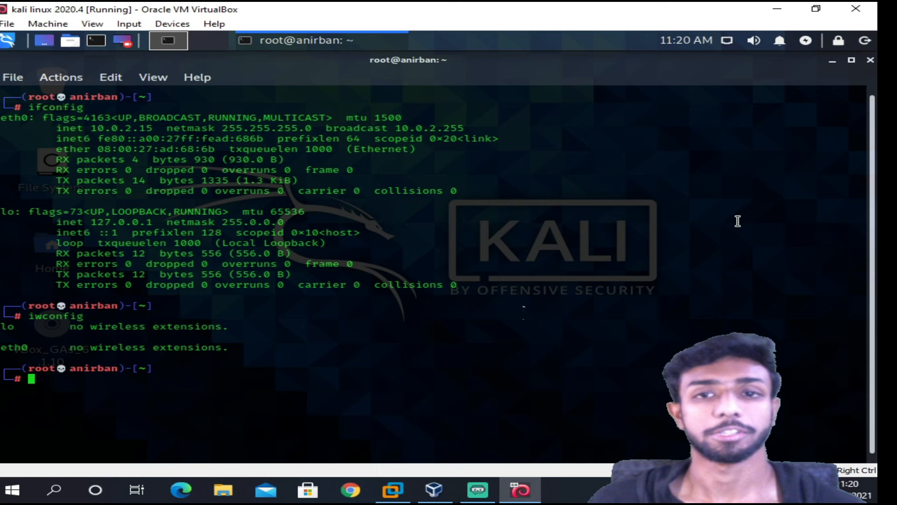
mouse_move(736, 48)
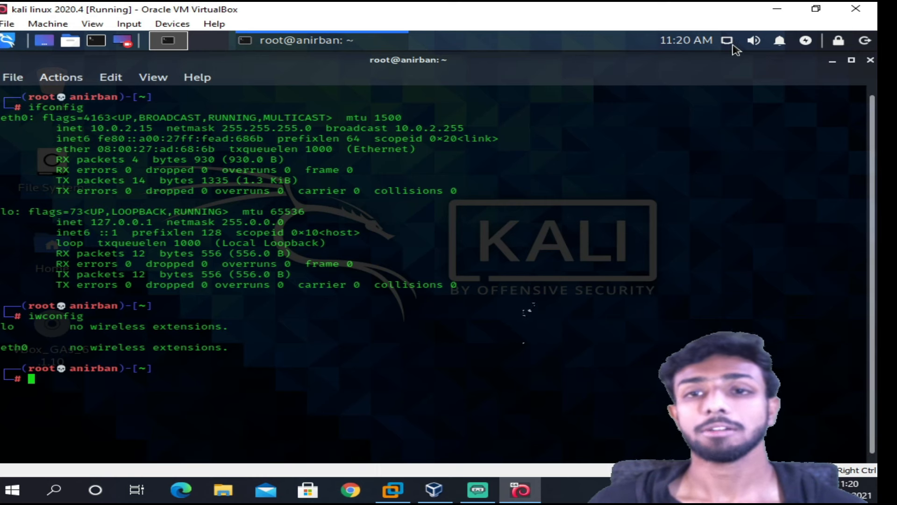
left_click(727, 40)
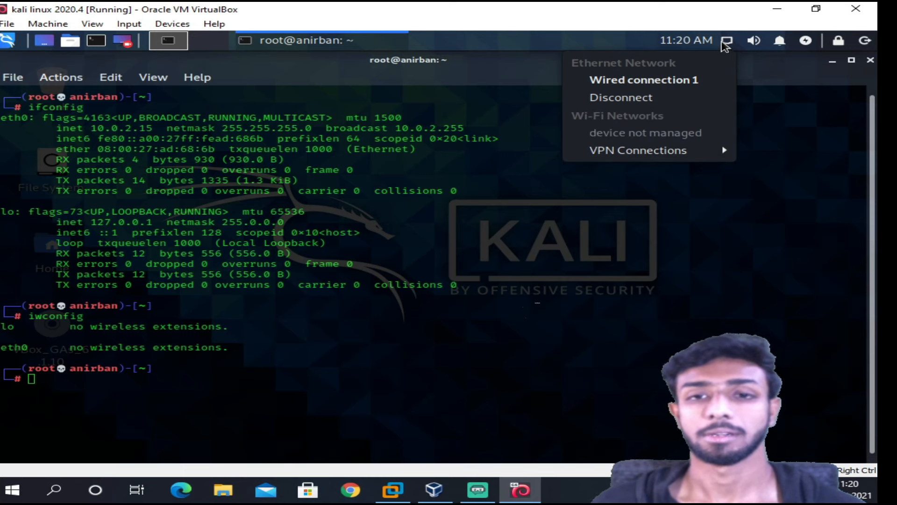
mouse_move(609, 127)
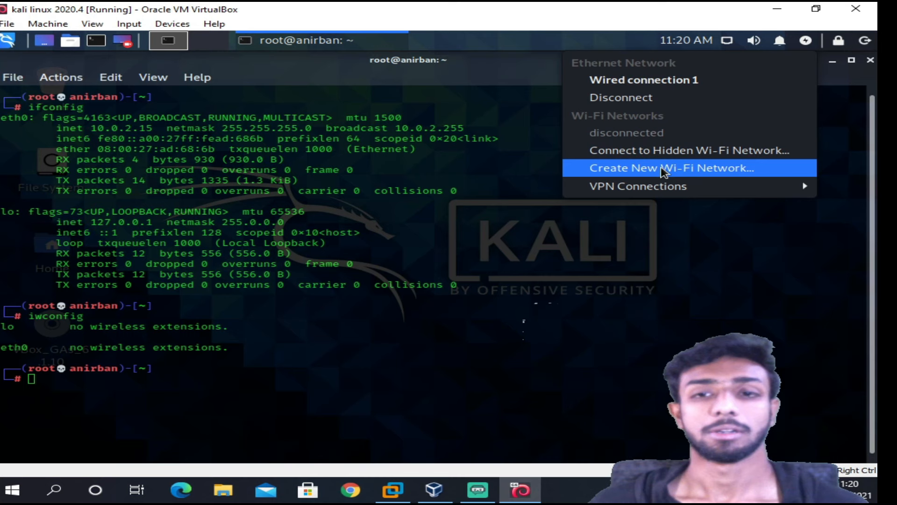
mouse_move(730, 40)
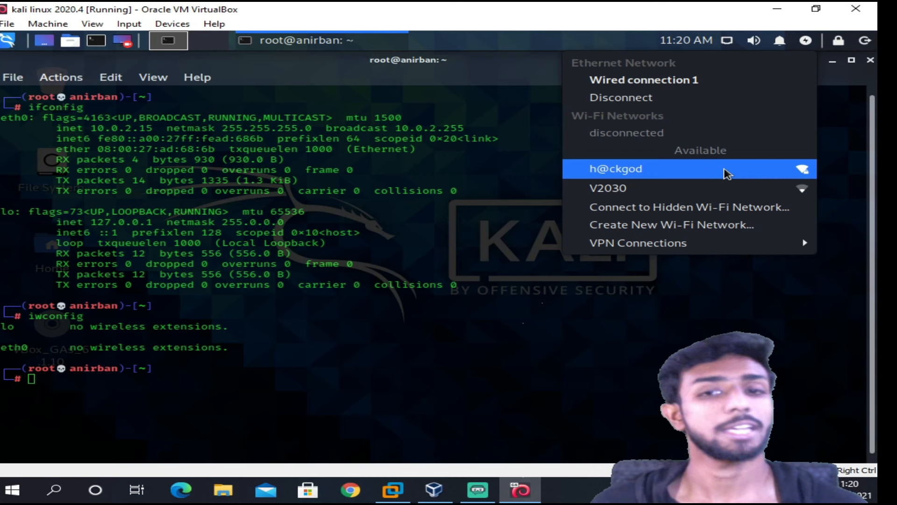
mouse_move(717, 170)
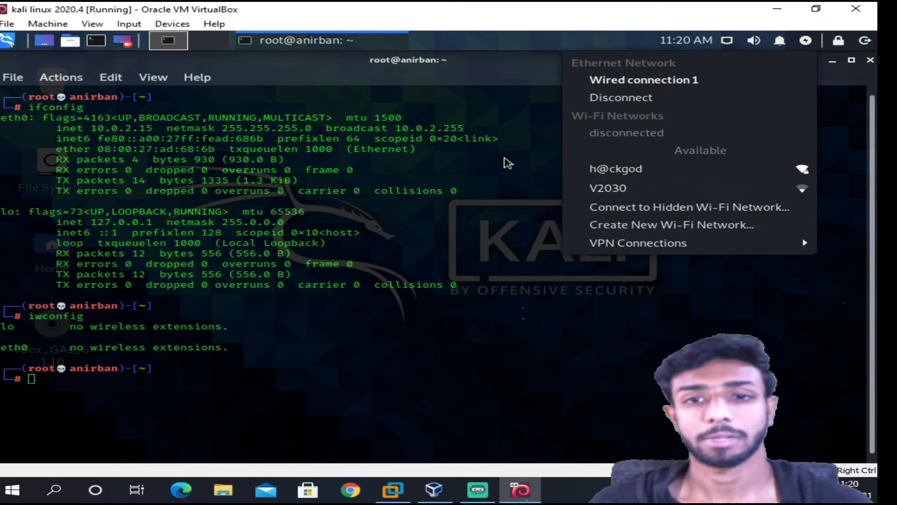
left_click(727, 40)
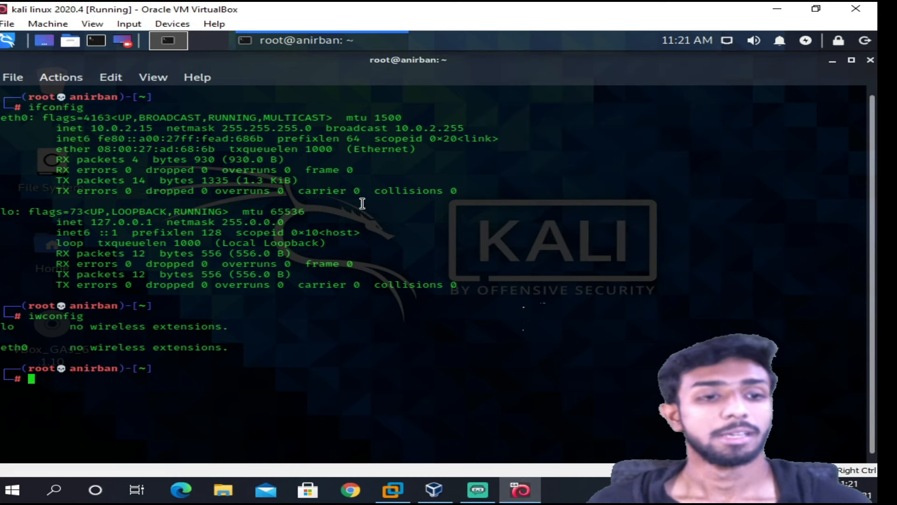
Step: Rerun ifconfig and iwconfig and highlight wlan0 with IEEE 802.11 extensions, not associated
type("ifconfig")
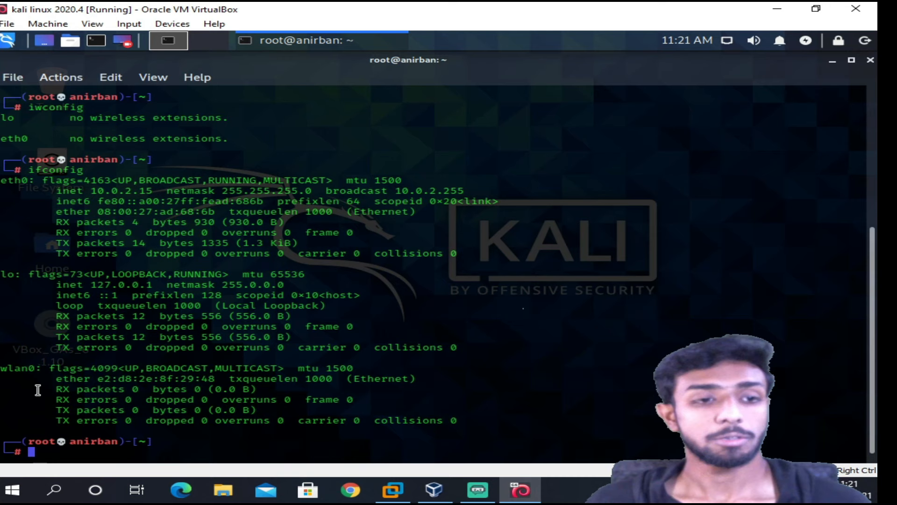
double_click(22, 367)
type("iwconfig")
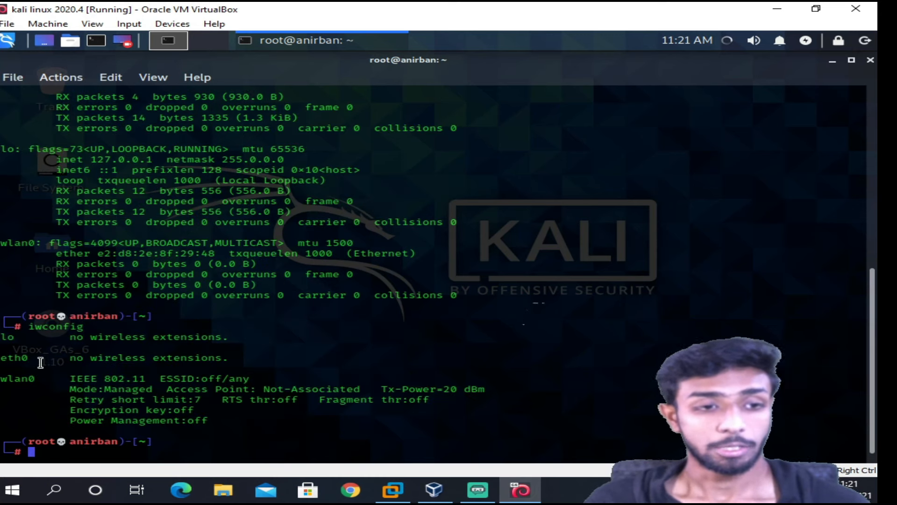
double_click(16, 379)
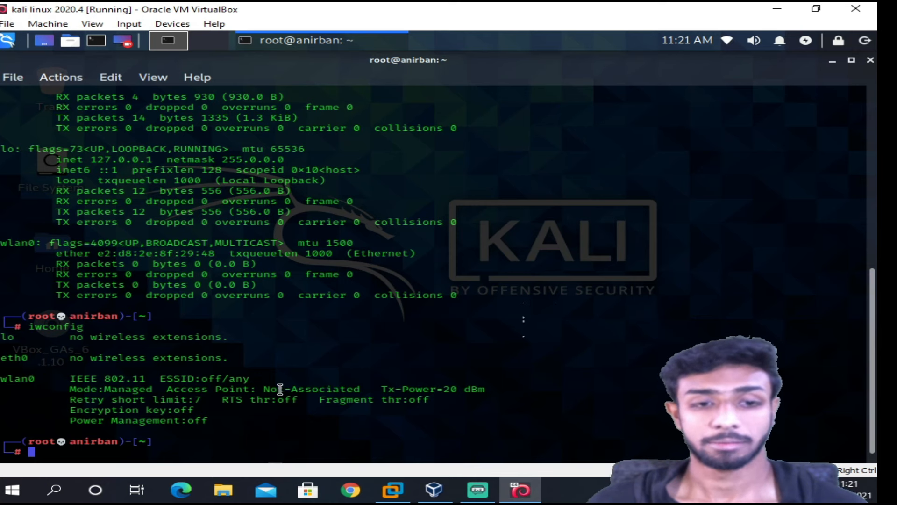
double_click(132, 389)
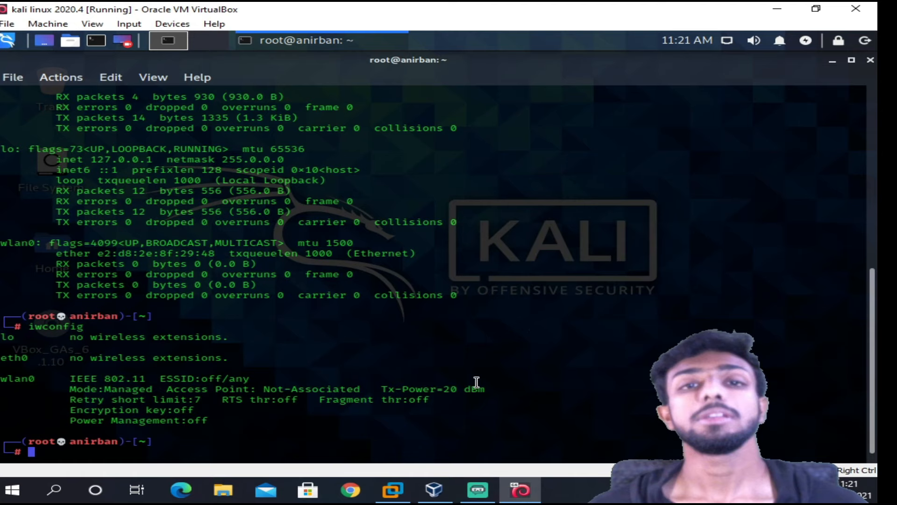
mouse_move(399, 475)
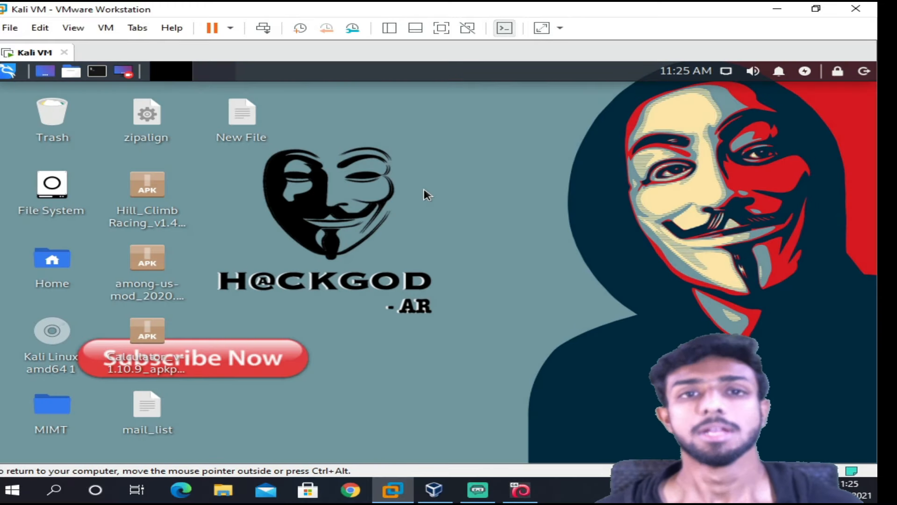
mouse_move(541, 289)
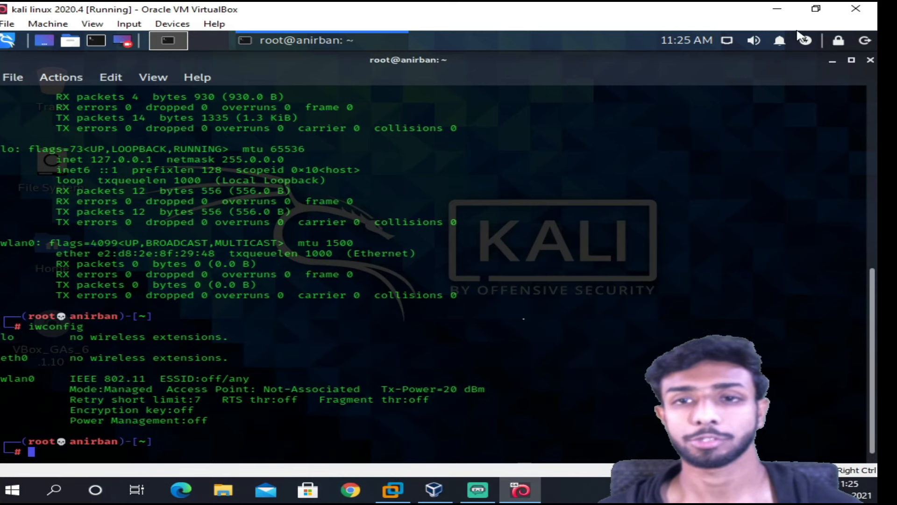
Step: View the Kali guest's connection menu in VMware, offering only the wired connection, then dismiss it
left_click(804, 41)
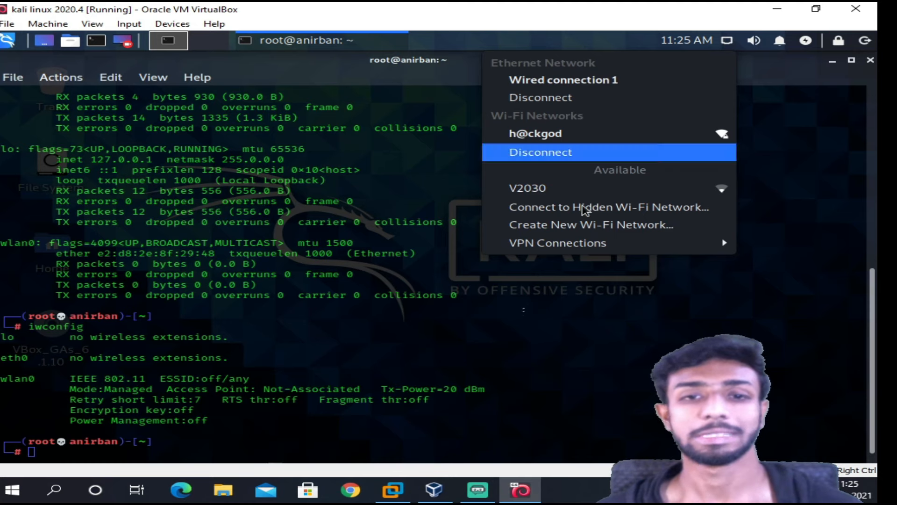
mouse_move(389, 183)
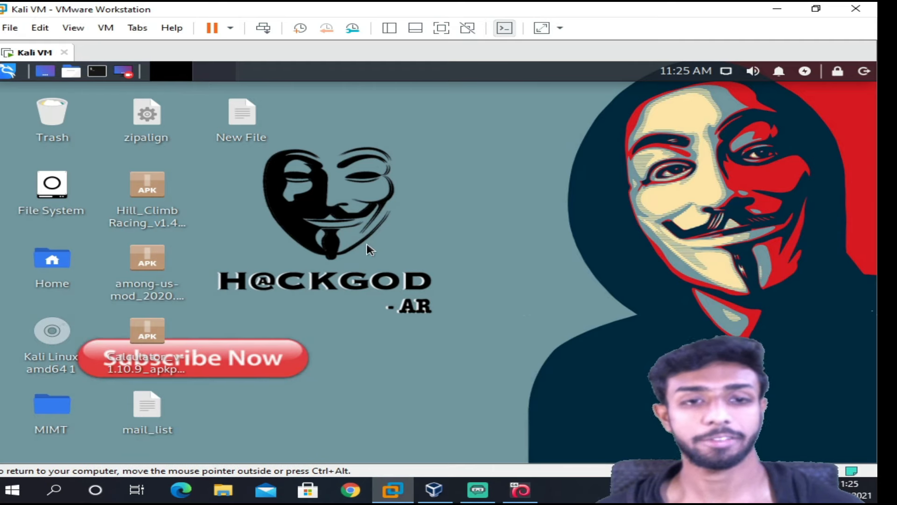
left_click(725, 70)
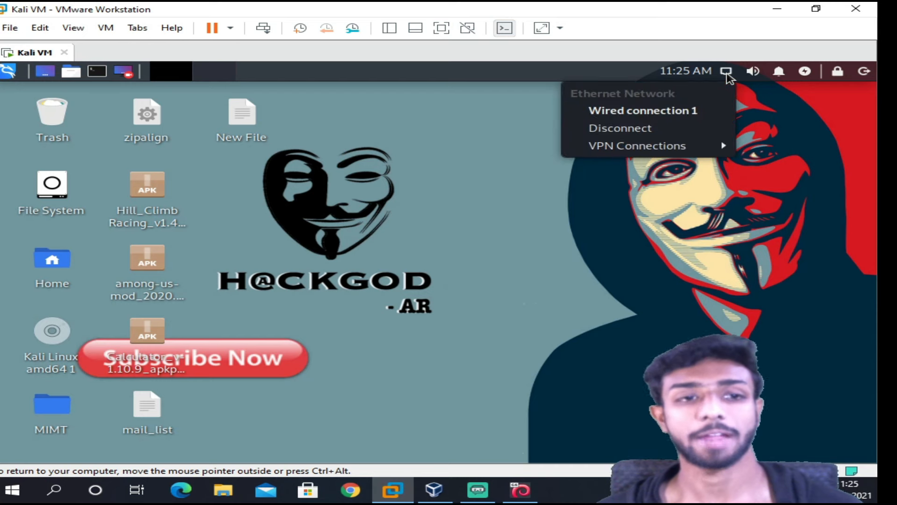
left_click(96, 71)
type("iwconfig")
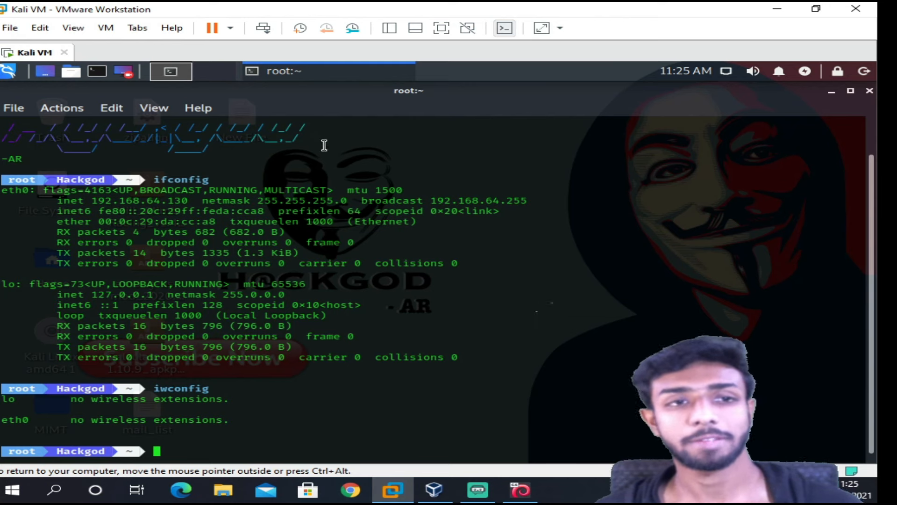
mouse_move(105, 45)
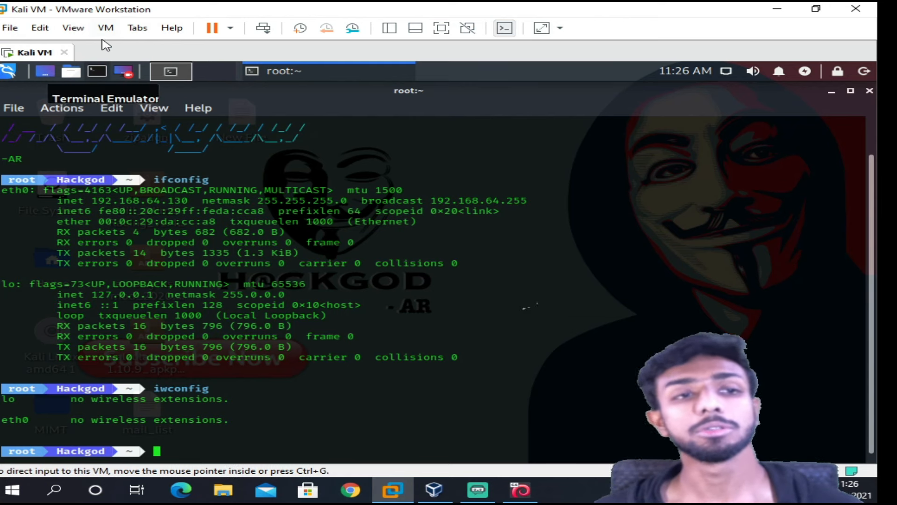
Step: Browse the Tabs and VM menus in VMware Workstation looking for attachable devices
left_click(138, 27)
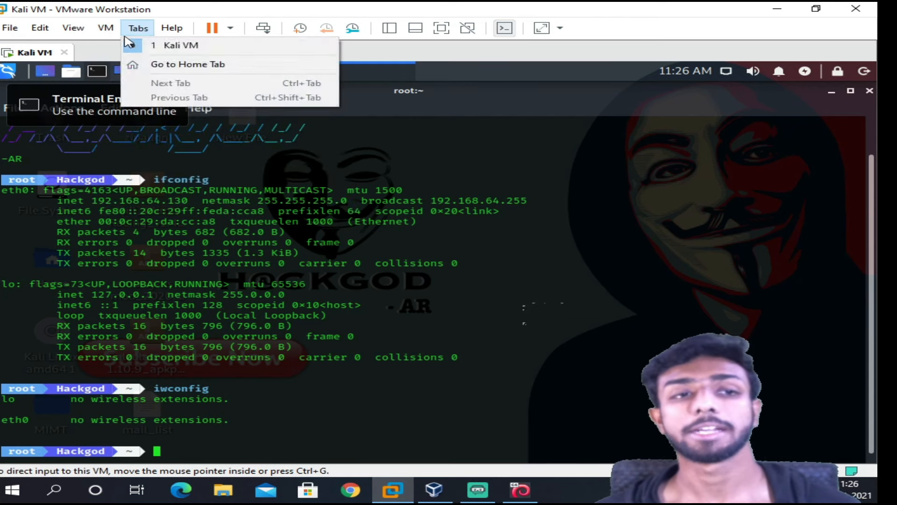
left_click(106, 28)
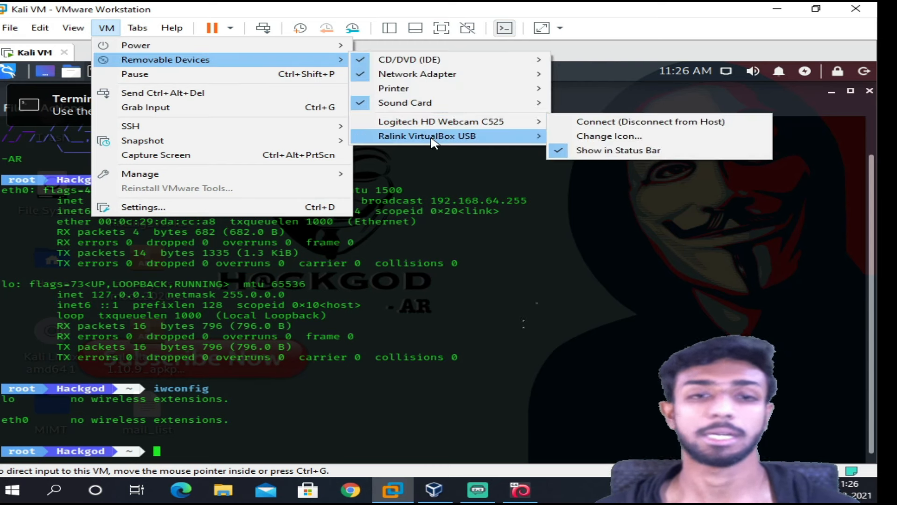
mouse_move(440, 121)
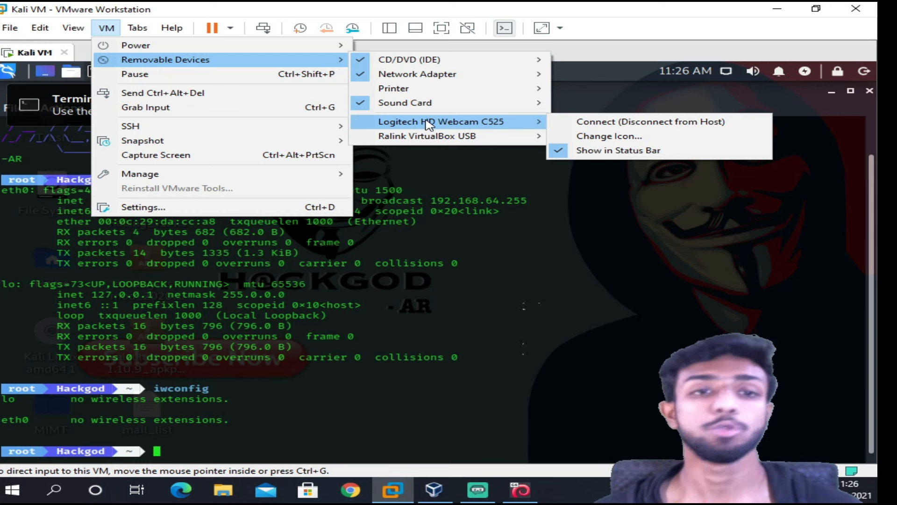
mouse_move(418, 127)
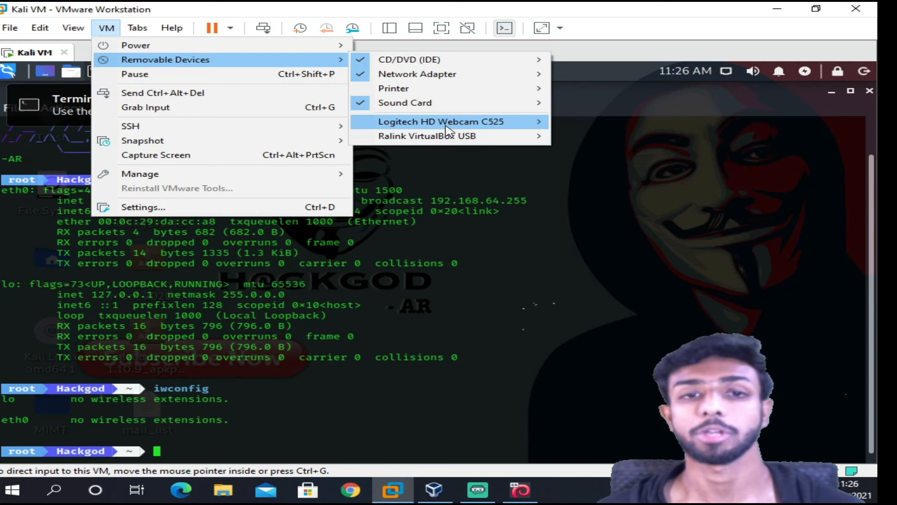
mouse_move(427, 135)
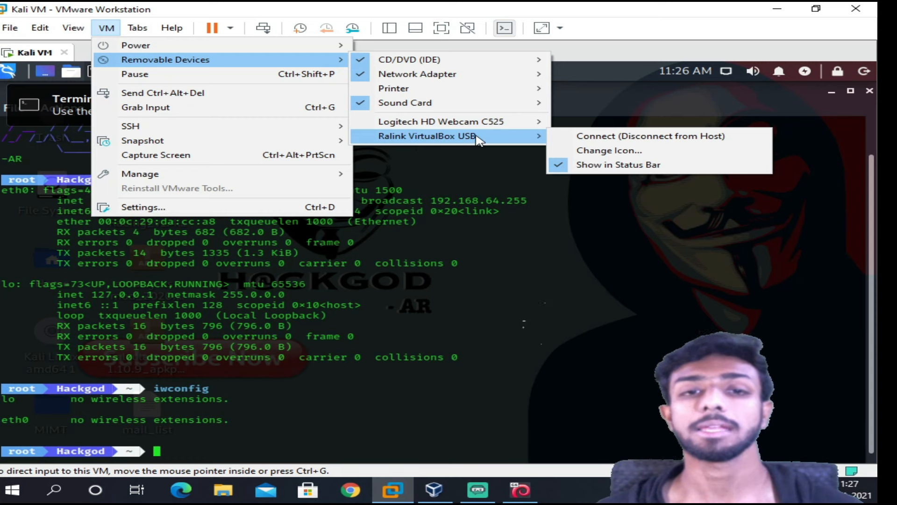
mouse_move(443, 142)
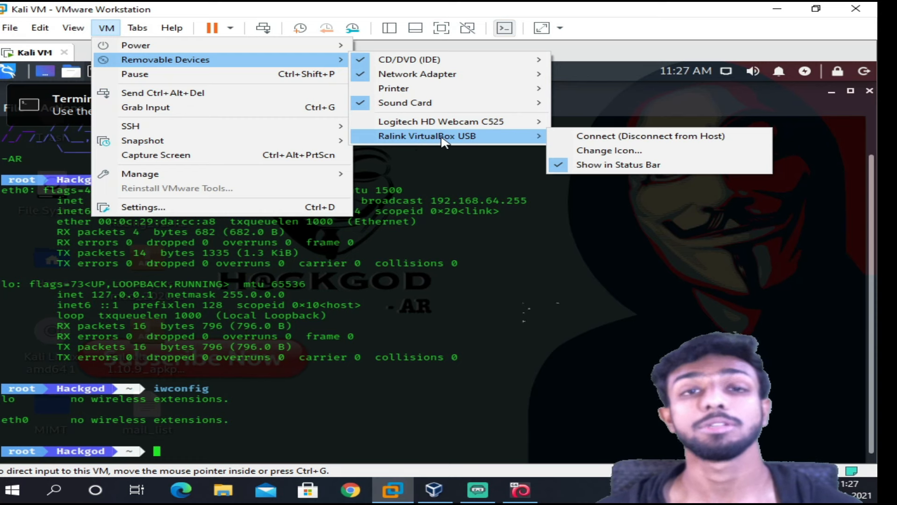
mouse_move(465, 140)
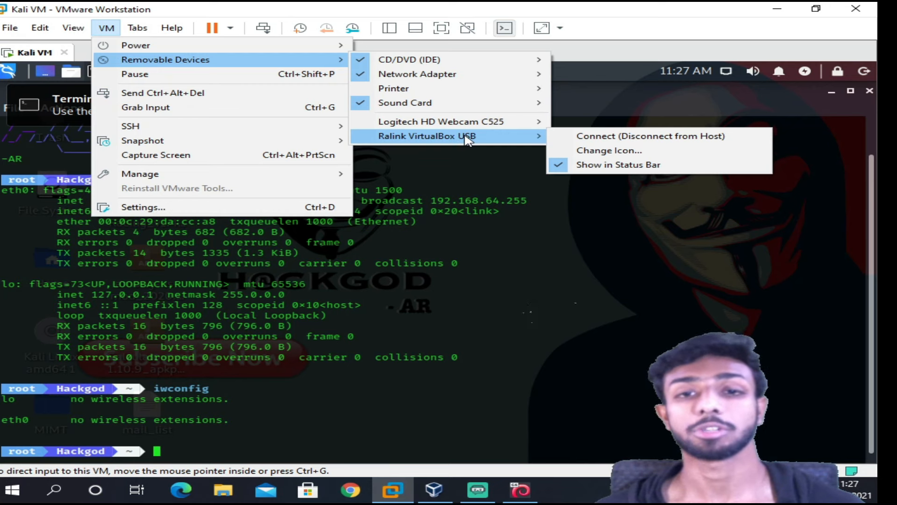
mouse_move(575, 141)
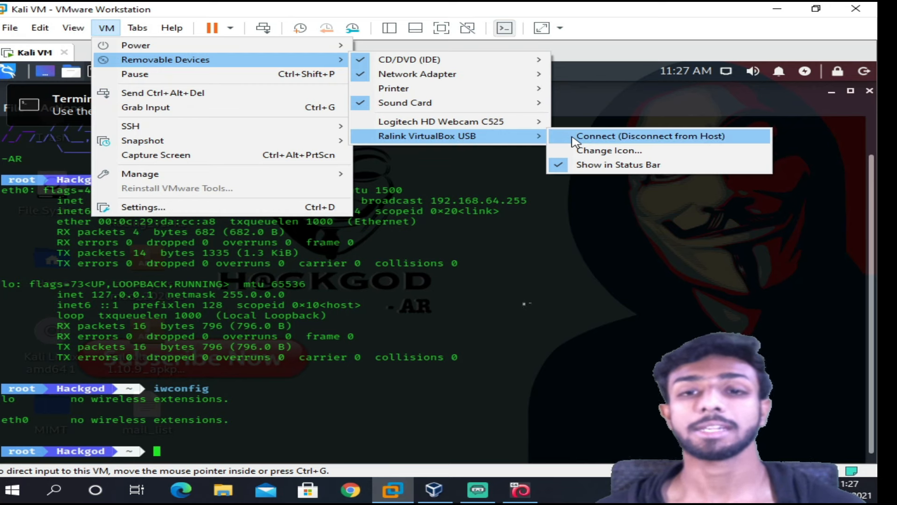
Step: Connect the Ralink VirtualBox USB adapter to the VM and confirm disconnecting it from the host
left_click(649, 136)
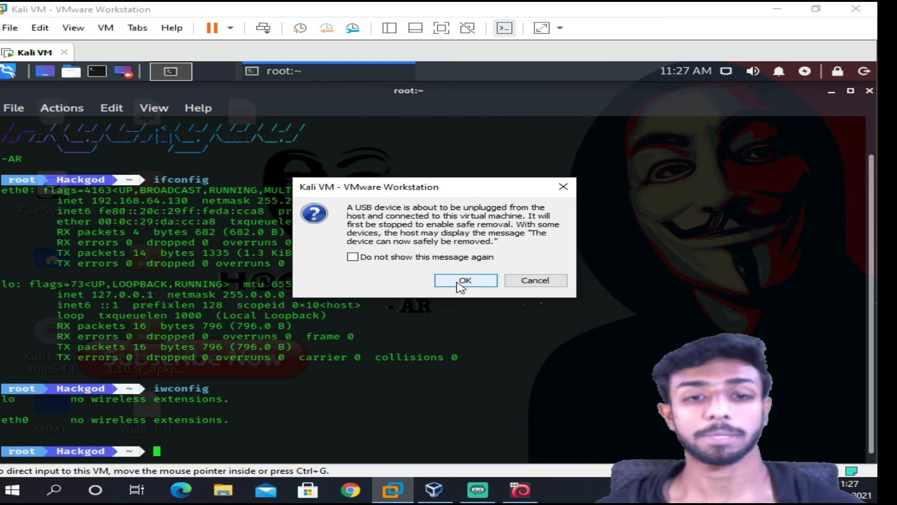
left_click(464, 279)
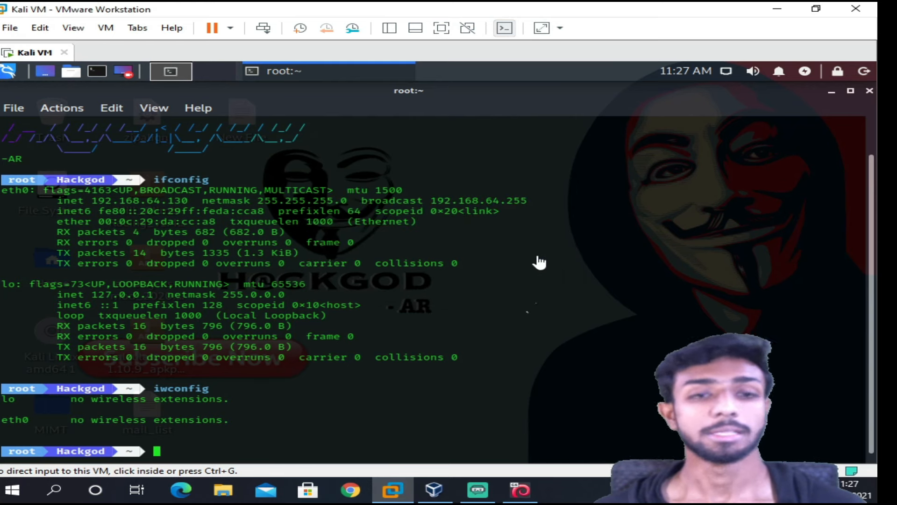
mouse_move(499, 199)
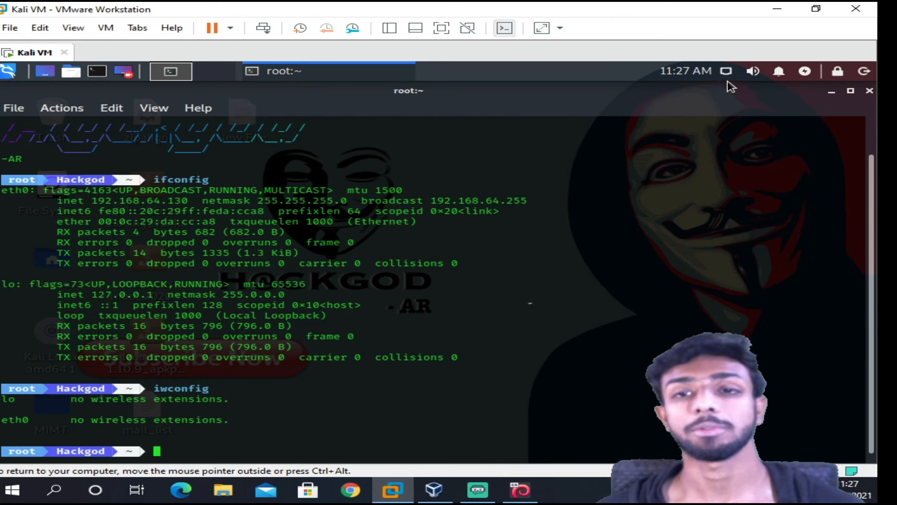
mouse_move(732, 83)
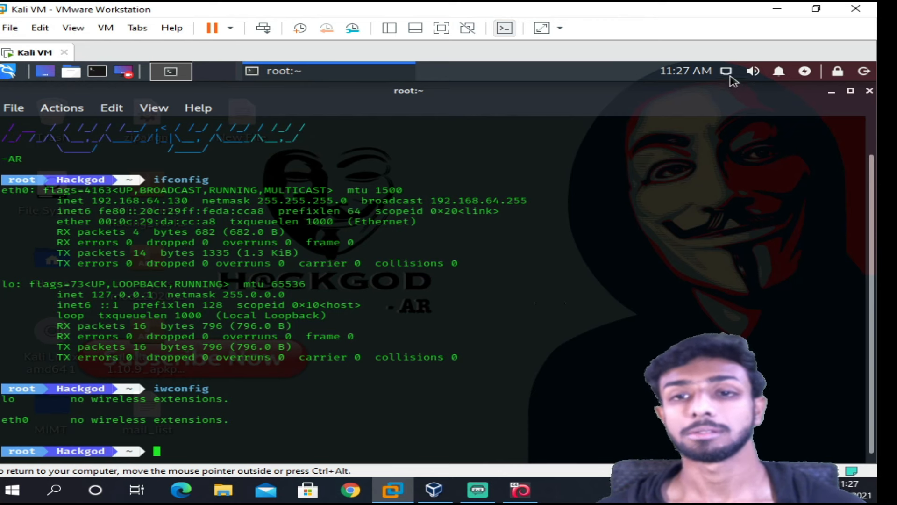
Step: Show the guest's network connections, now listing Wi-Fi networks h@ckgod and V2030
left_click(726, 70)
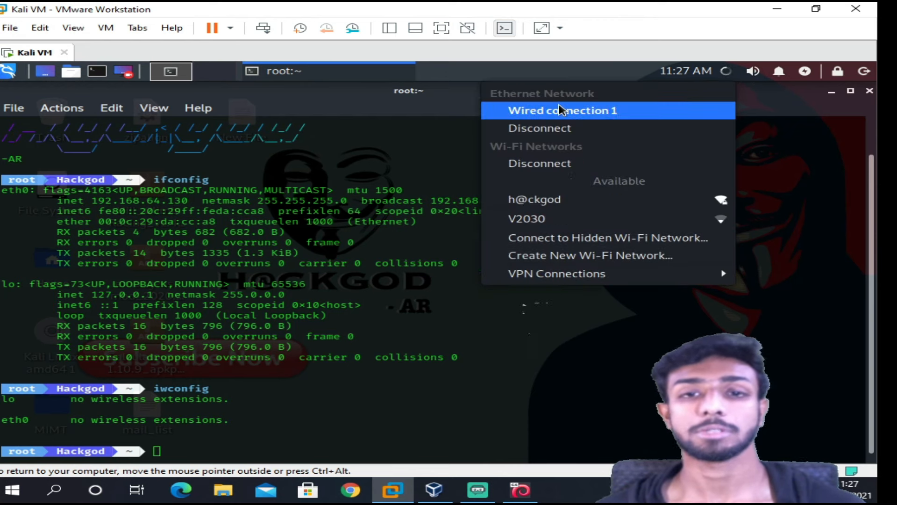